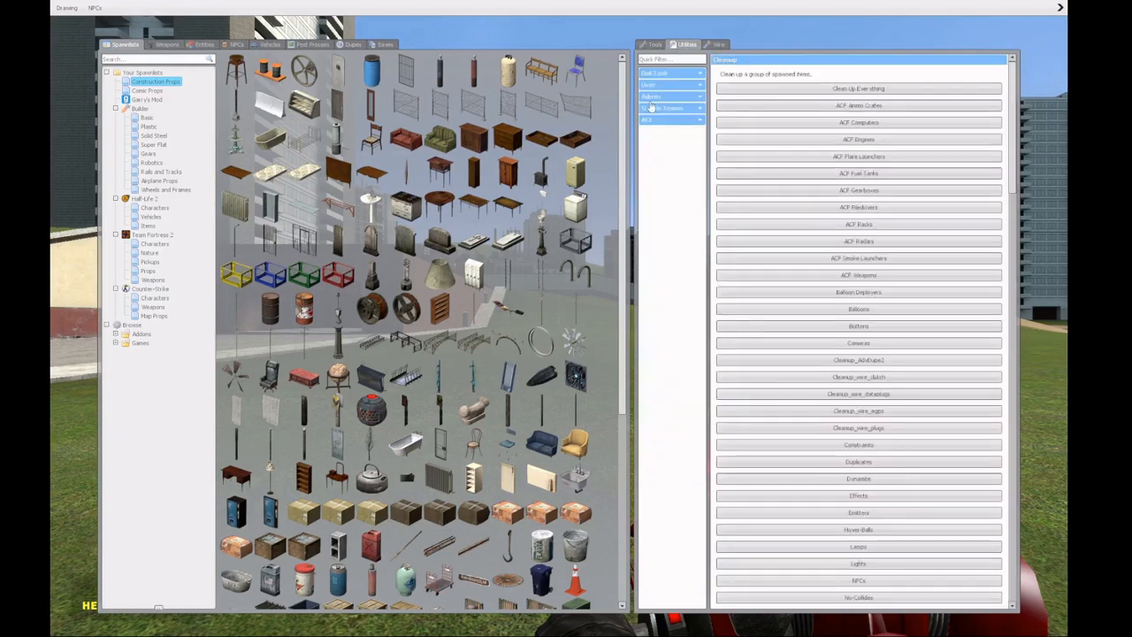
- Bring up the Environment Control admin panel over the map, showing skybox and sunlight options
left_click(669, 124)
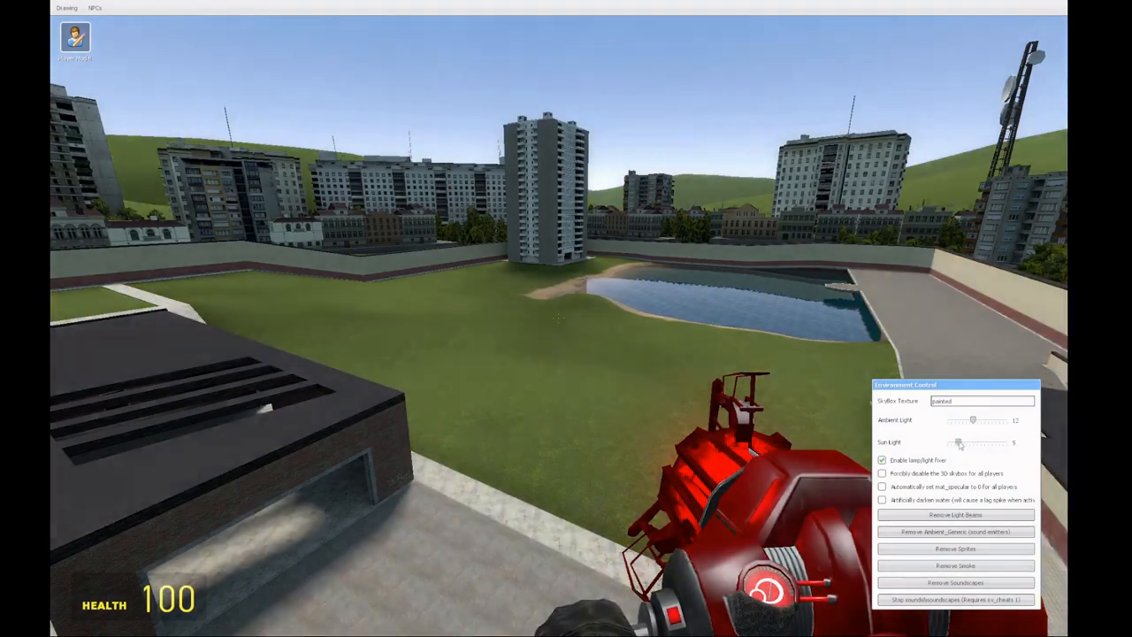
- Switch to the open flatgrass map with the Environment Control panel still showing
left_click_drag(958, 442, 1012, 442)
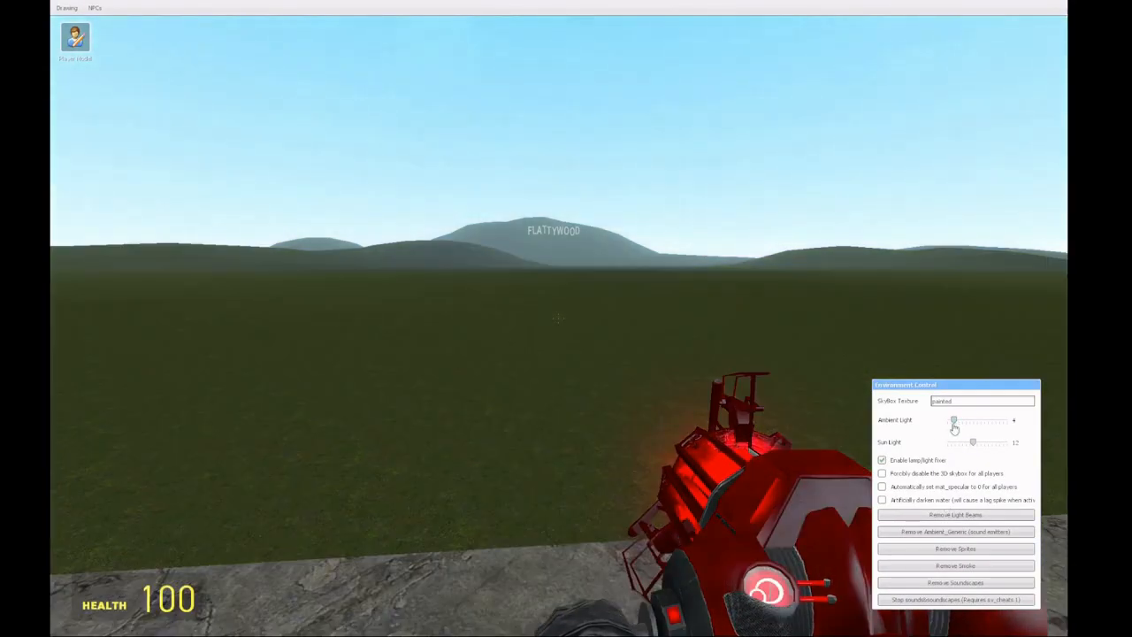
- Forcibly disable the 3D skybox and artificially darken water, turning the sky black
left_click_drag(953, 421, 946, 421)
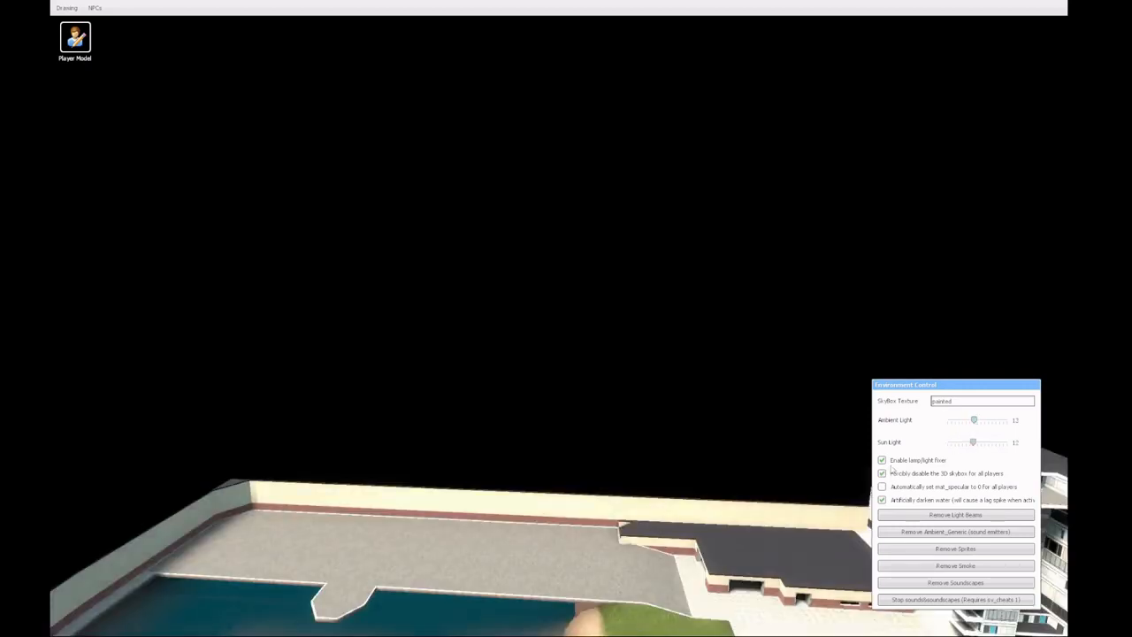
- Drop Ambient Light and Sunlight to zero so only the wall lamp lights the room
left_click(881, 474)
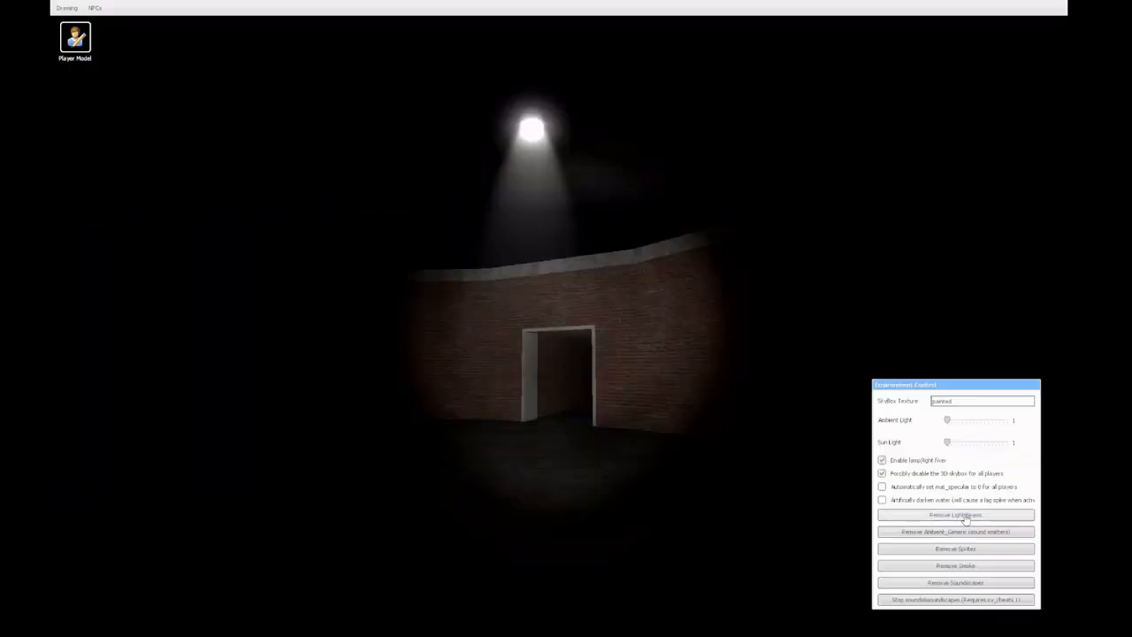
left_click(956, 515)
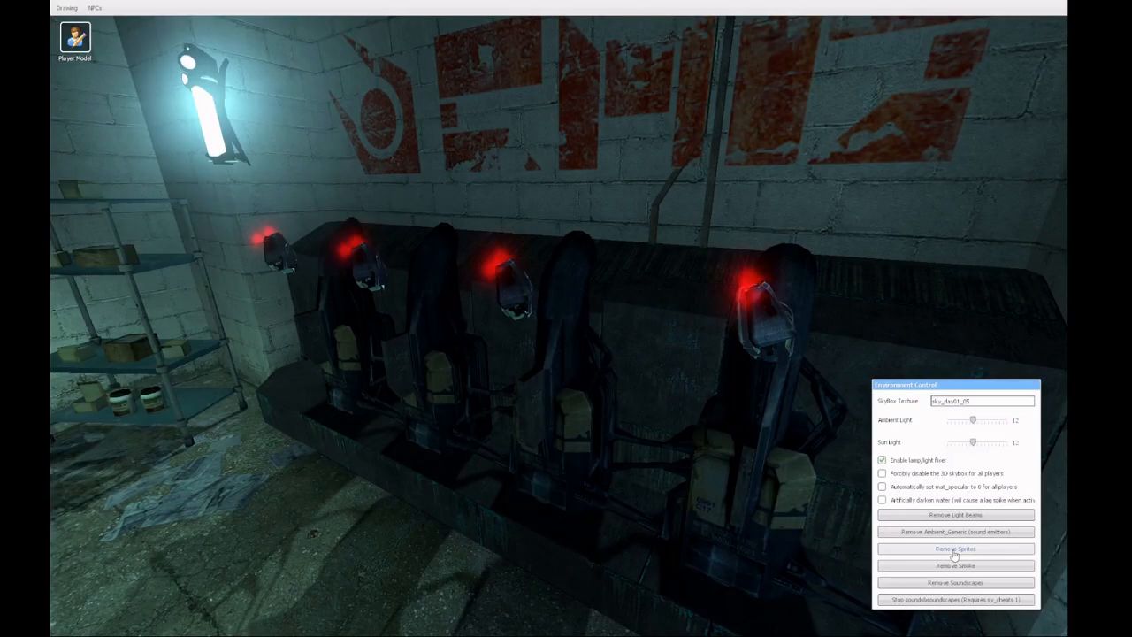
- Remove Sprites so the red glows vanish from the wall-mounted chargers
left_click(955, 548)
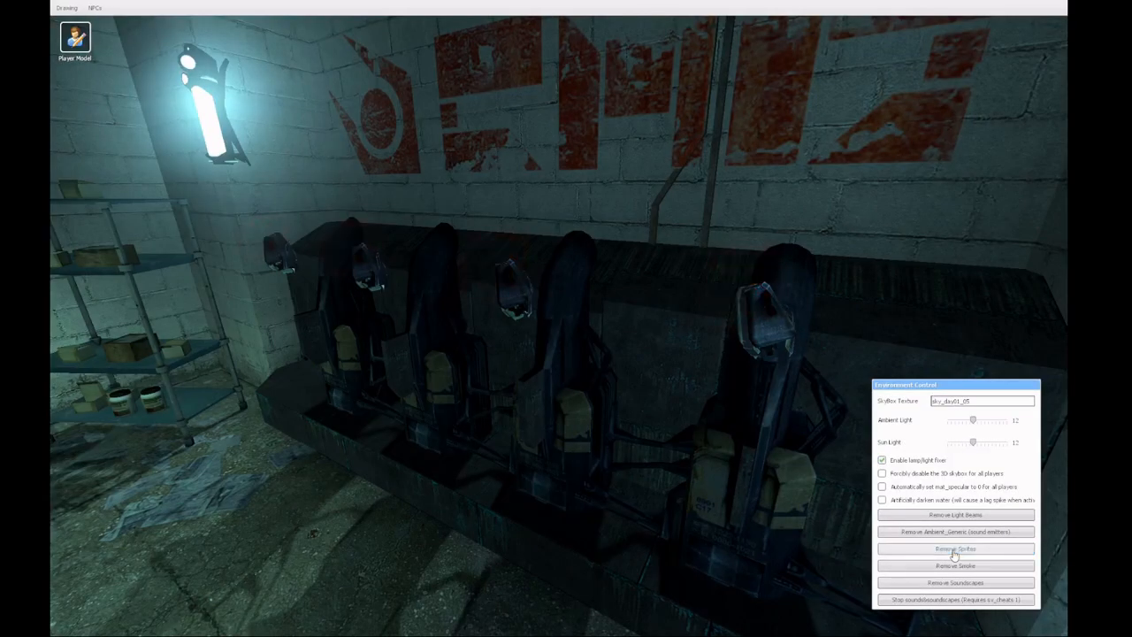